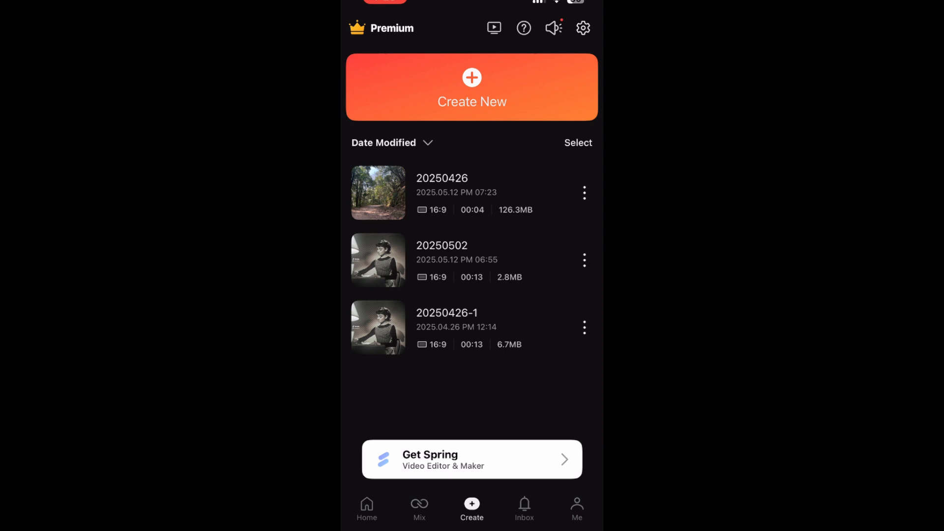
- Create a new 16:9 project and land in its Media browser
left_click(472, 89)
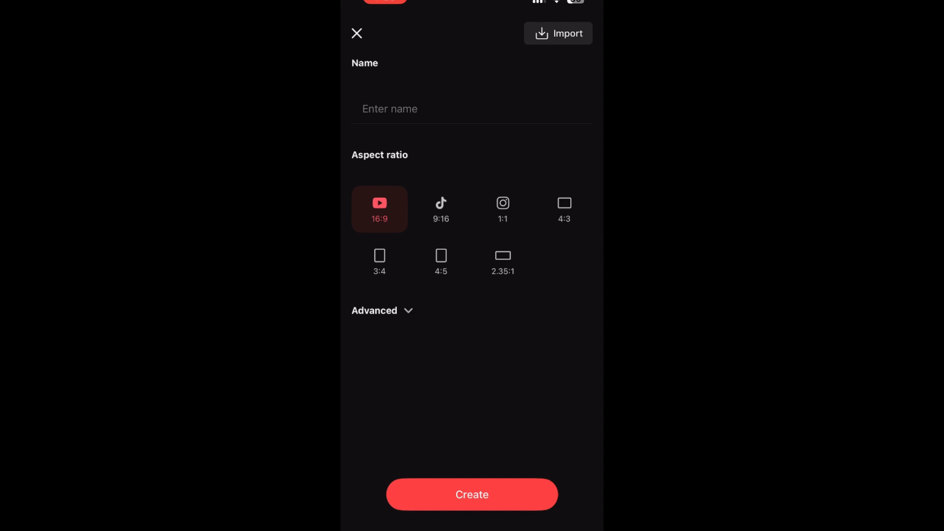
left_click(471, 493)
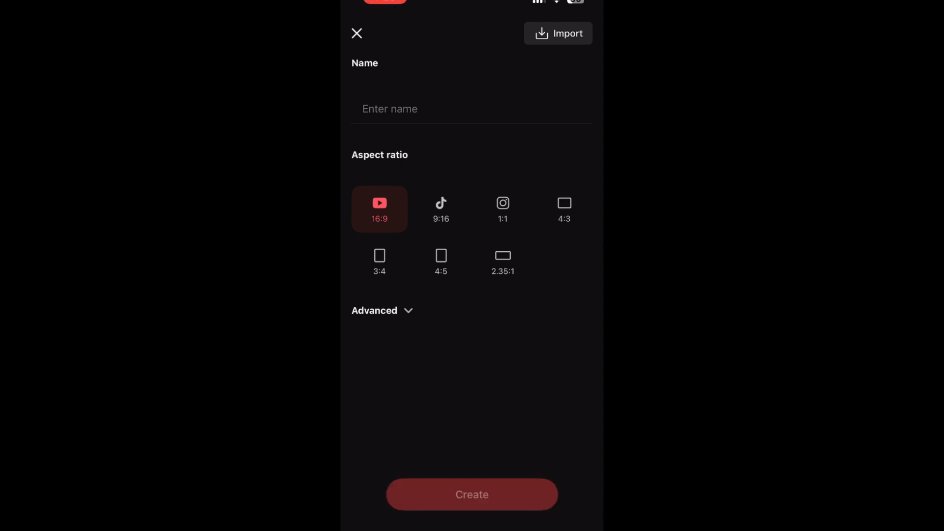
left_click(472, 494)
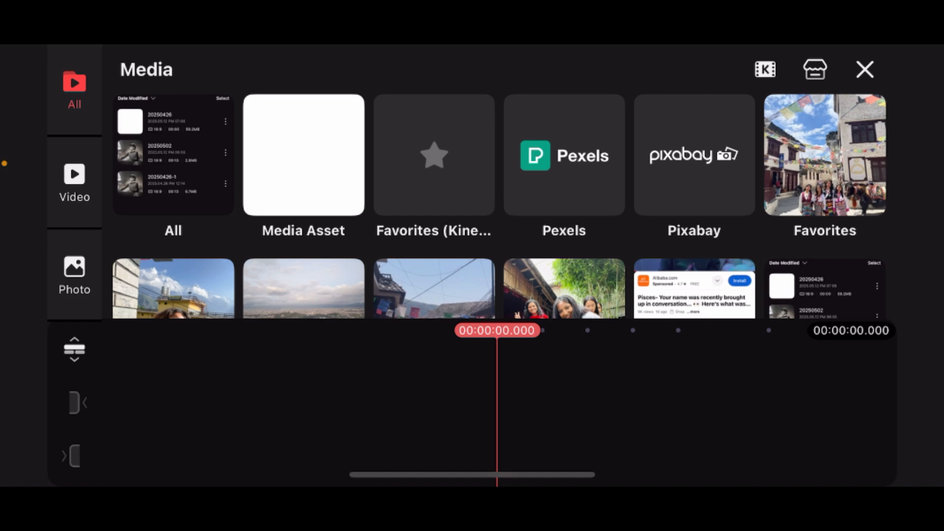
- Insert the roughly 27-second aerial landscape clip onto the timeline
left_click(864, 70)
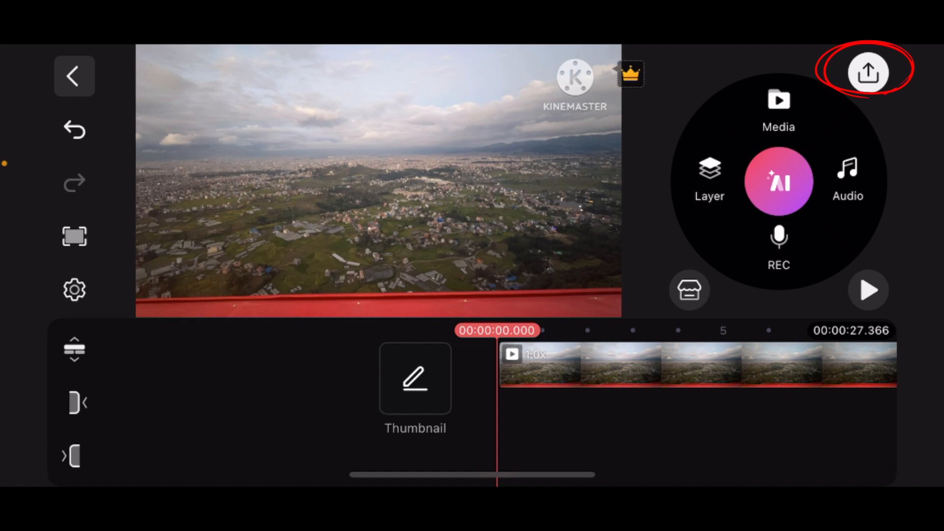
- Save the video at FHD 1080P, 30 fps with the bitrate slider set to about 9 Mbps
left_click(868, 72)
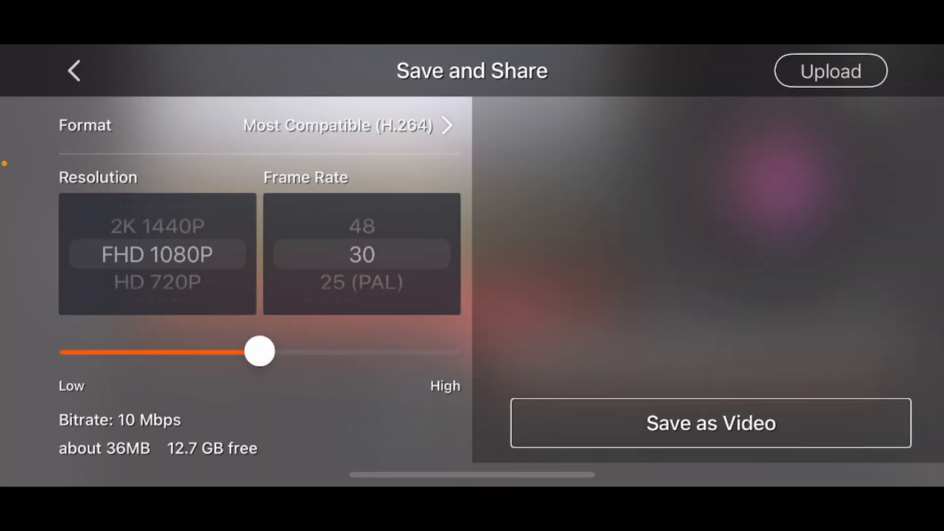
scroll("down", 3)
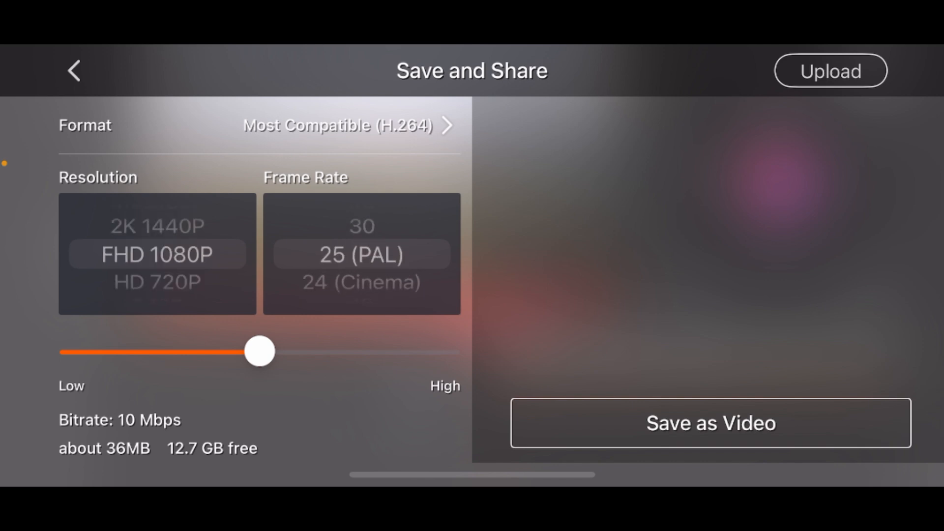
scroll("down", 3)
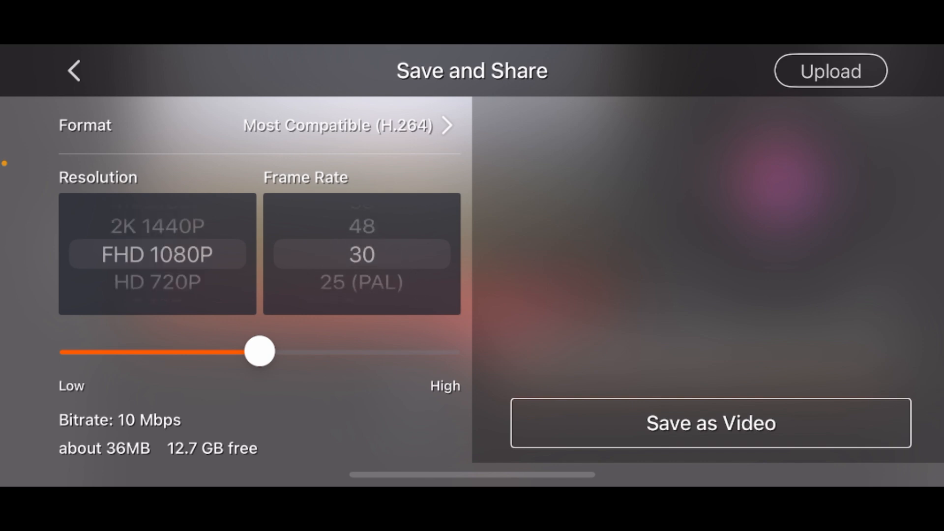
left_click_drag(258, 351, 220, 351)
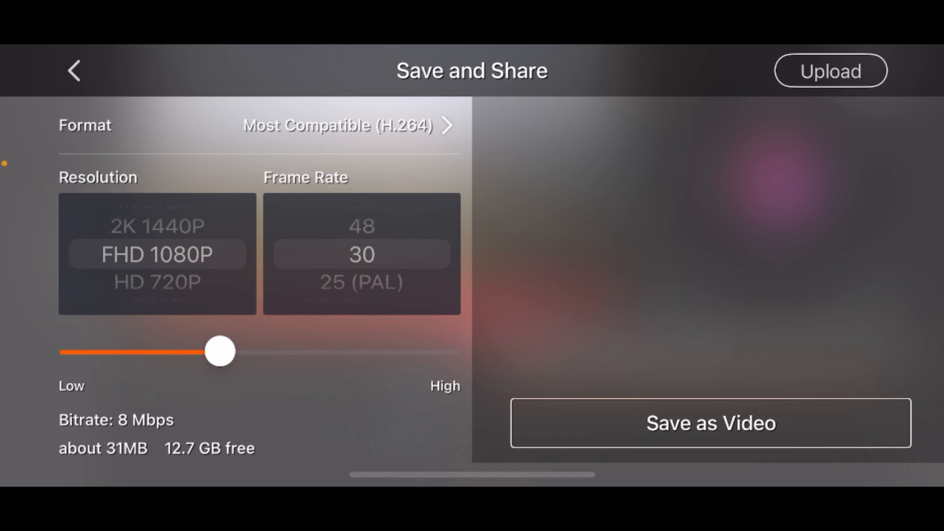
left_click_drag(220, 351, 249, 351)
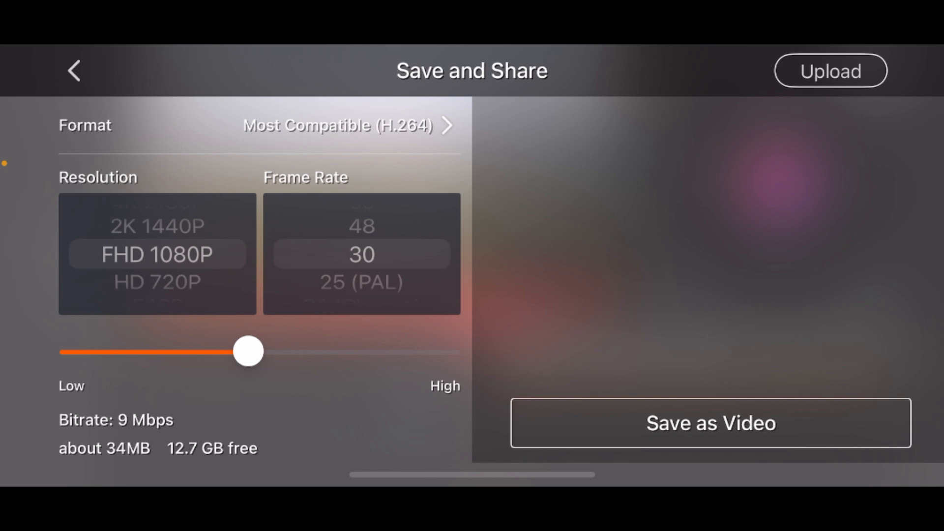
left_click(710, 437)
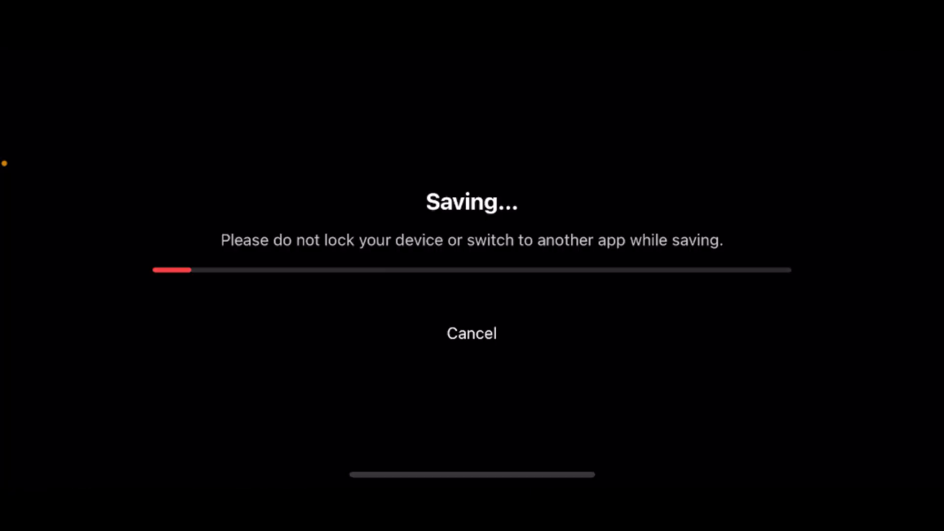